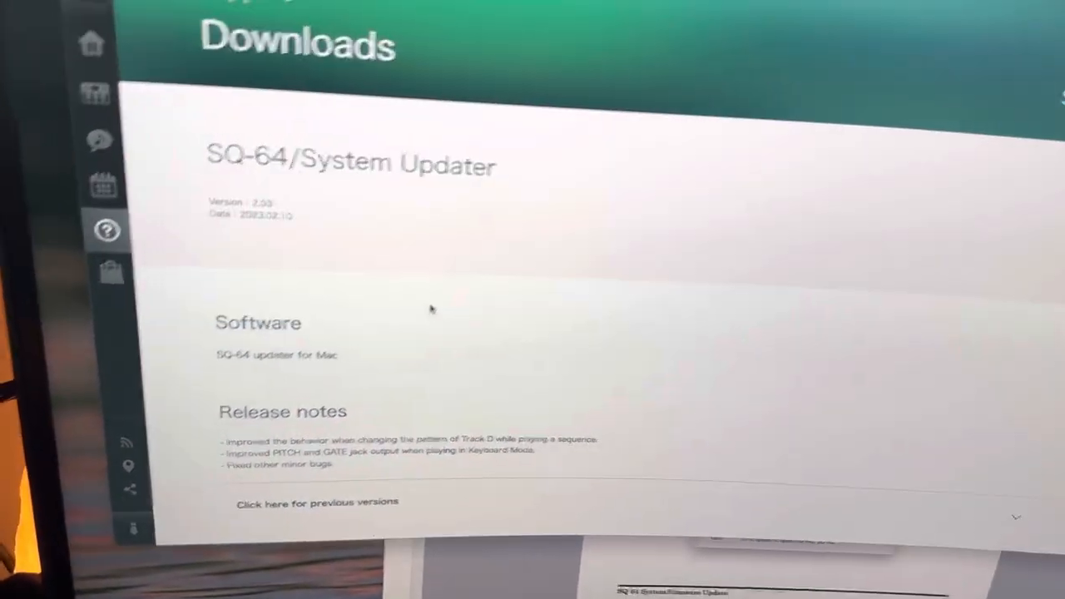
# Rescan for the SQ-64, which returns no detected device
pyautogui.scroll(-3)
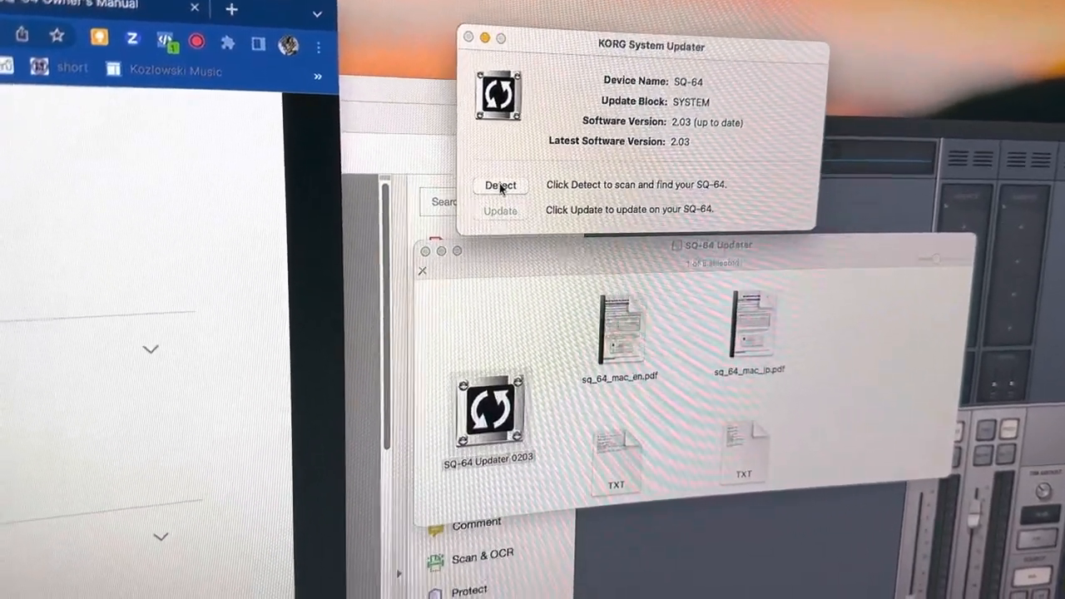
pyautogui.click(500, 185)
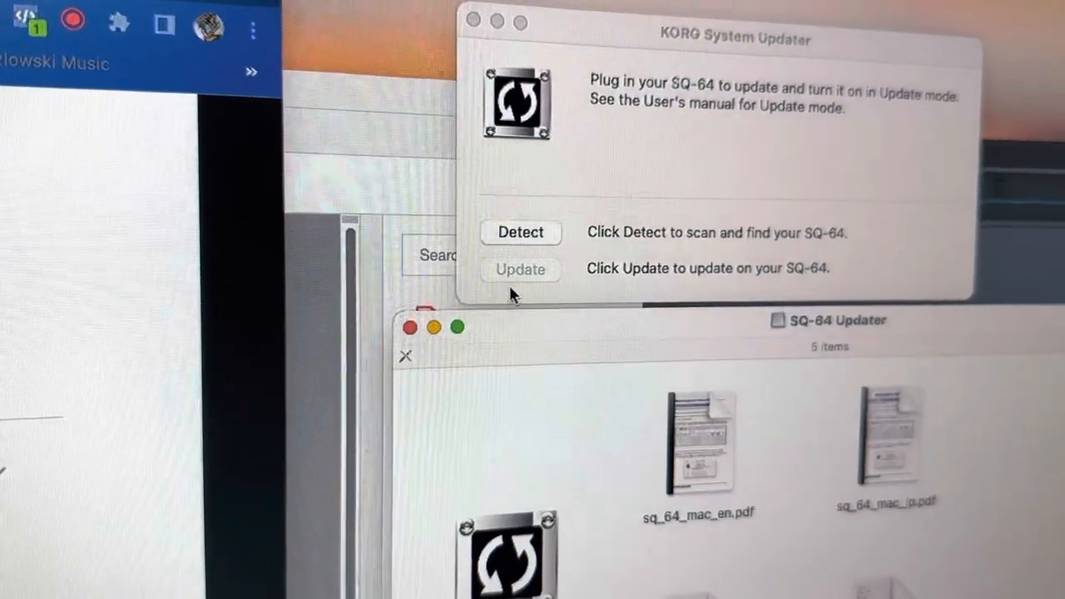
# Rescan until the SQ-64 is detected with software 2.03 up to date
pyautogui.click(521, 232)
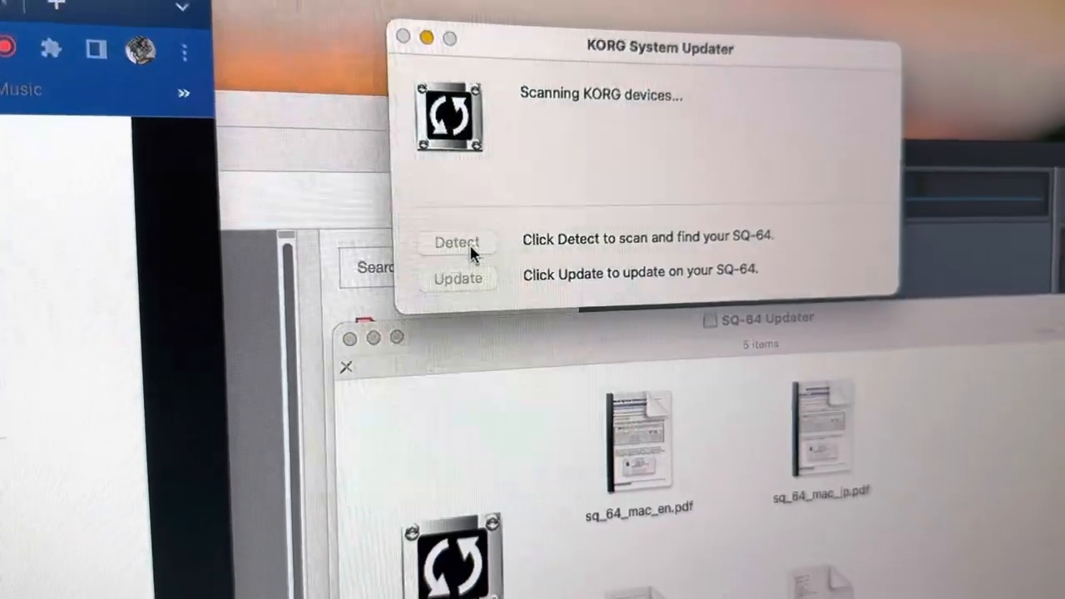
pyautogui.click(457, 241)
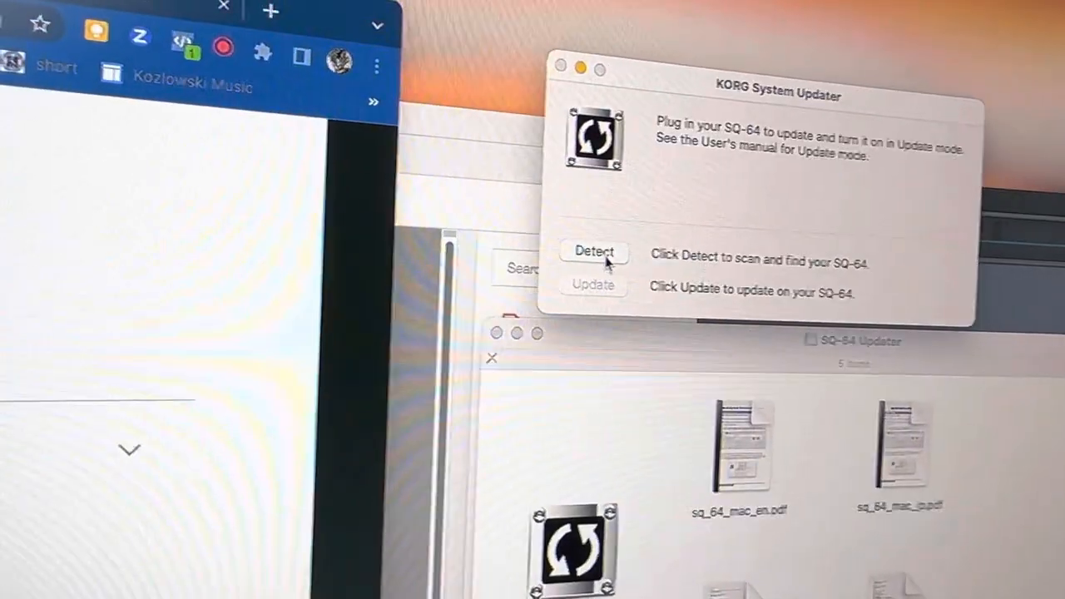
pyautogui.click(594, 251)
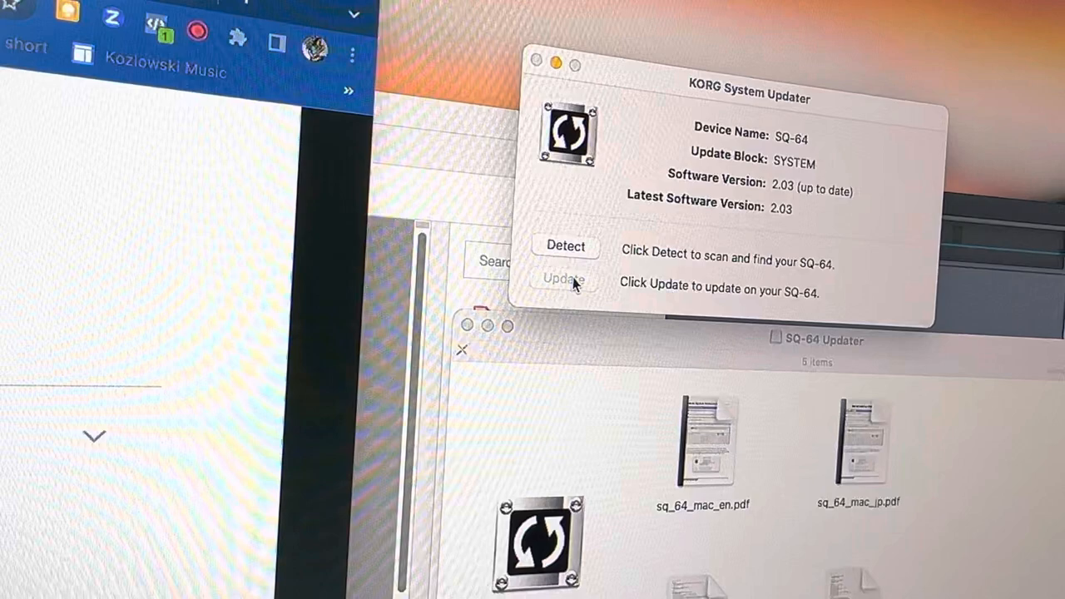